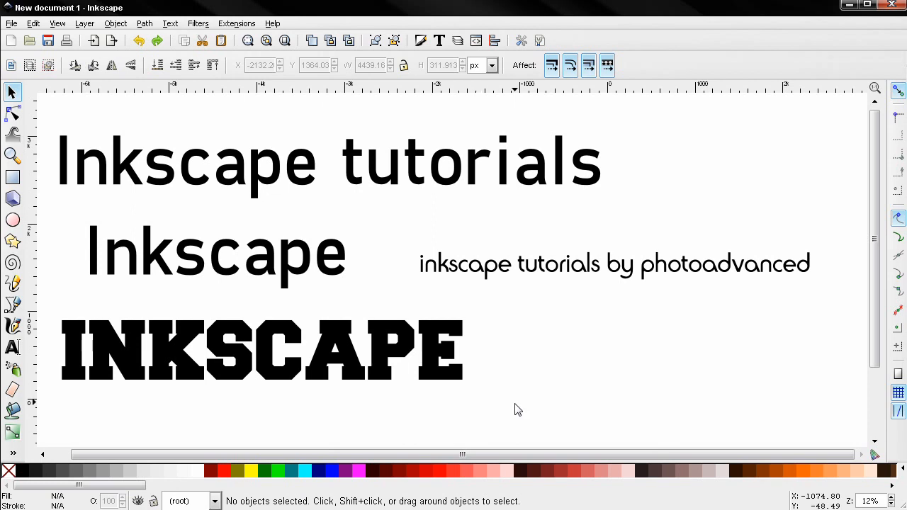
Step: Apply UPPERCASE to the second-line word Inkscape, then lowercase to make it inkscape
left_click(237, 24)
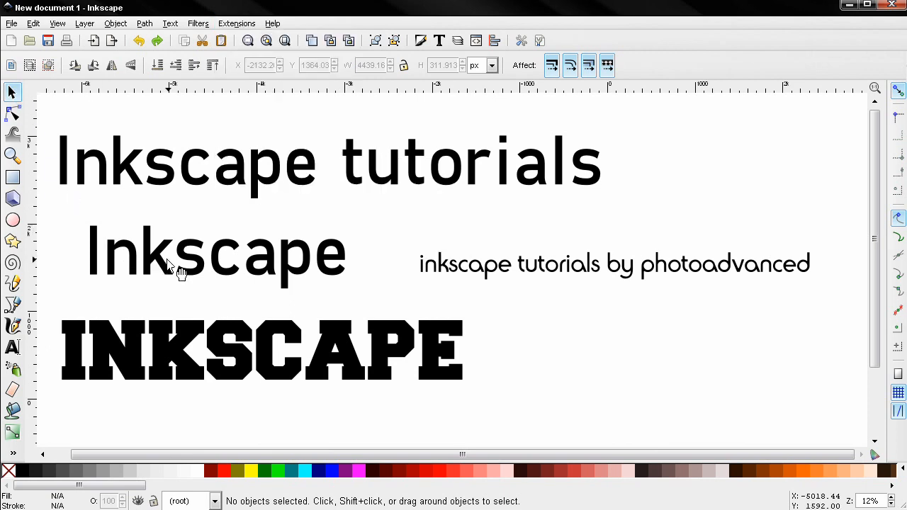
left_click(212, 255)
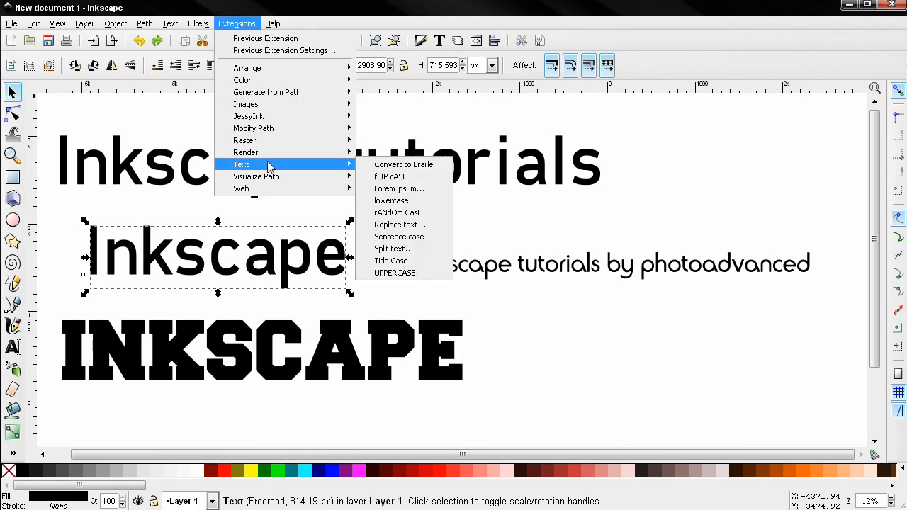
mouse_move(394, 273)
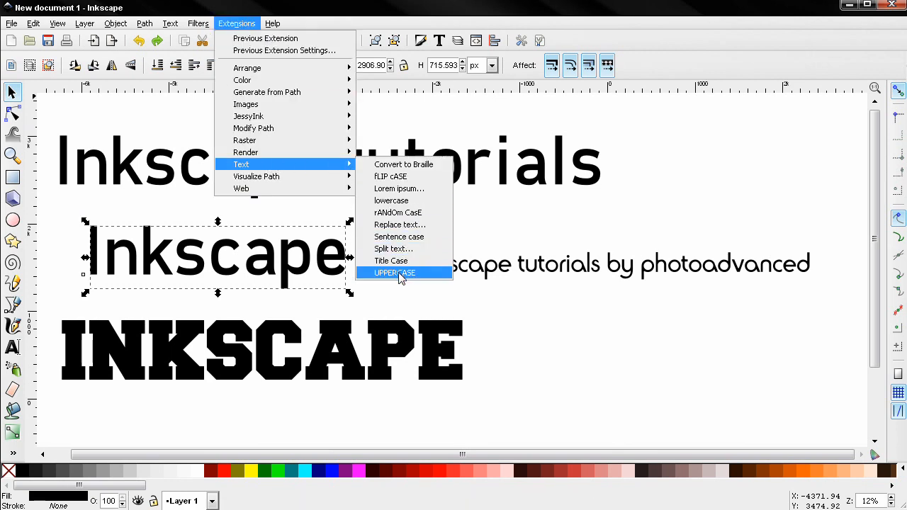
left_click(395, 272)
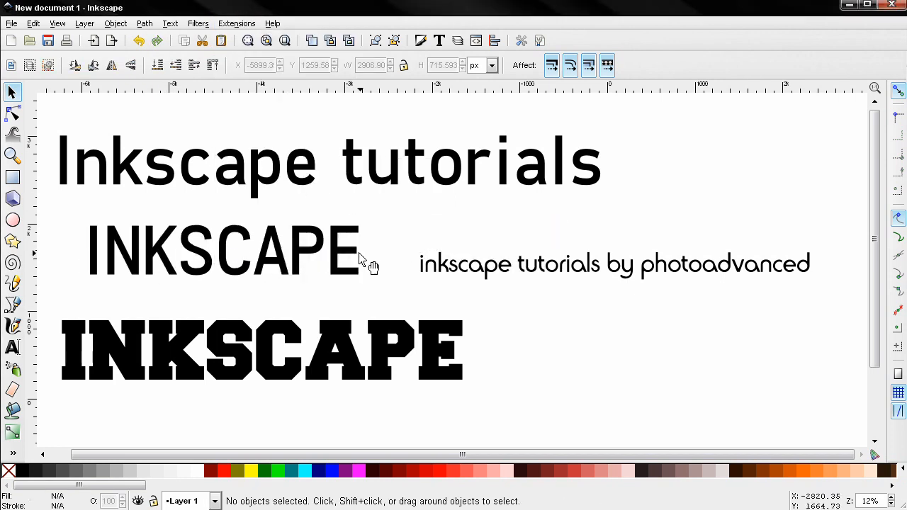
mouse_move(326, 287)
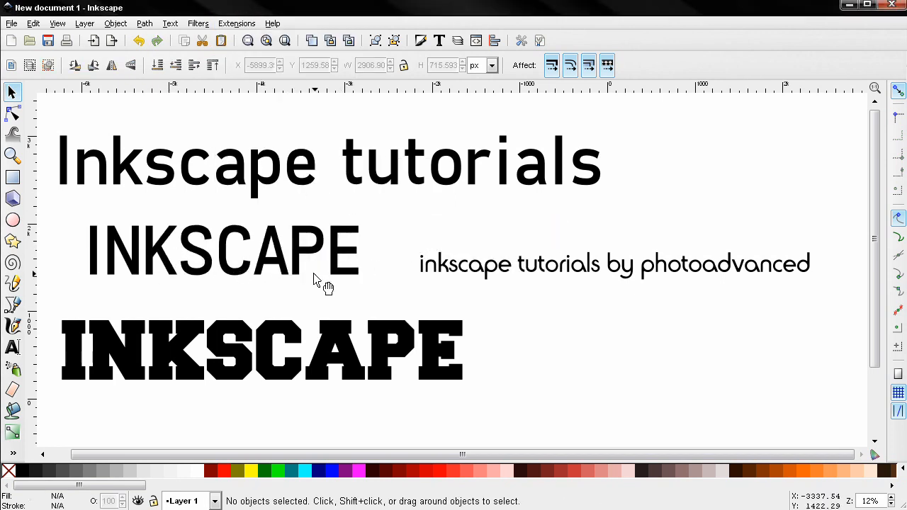
left_click(237, 23)
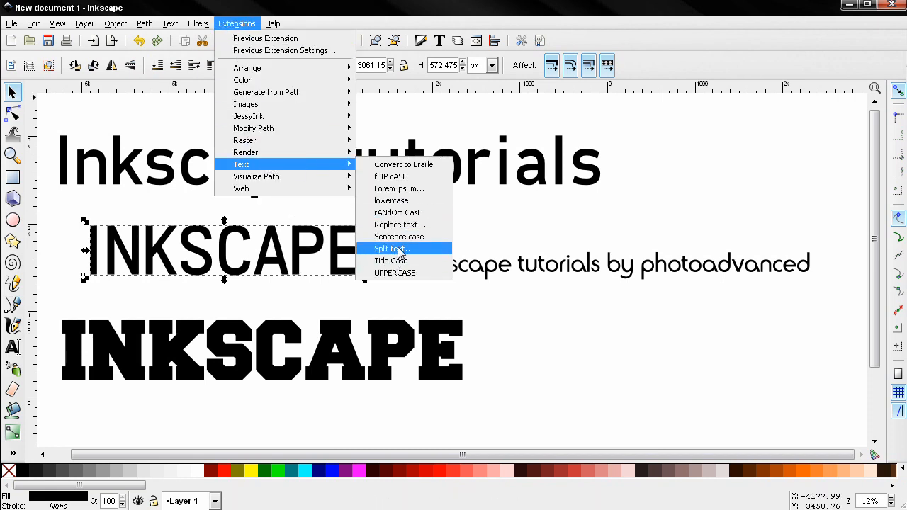
left_click(391, 201)
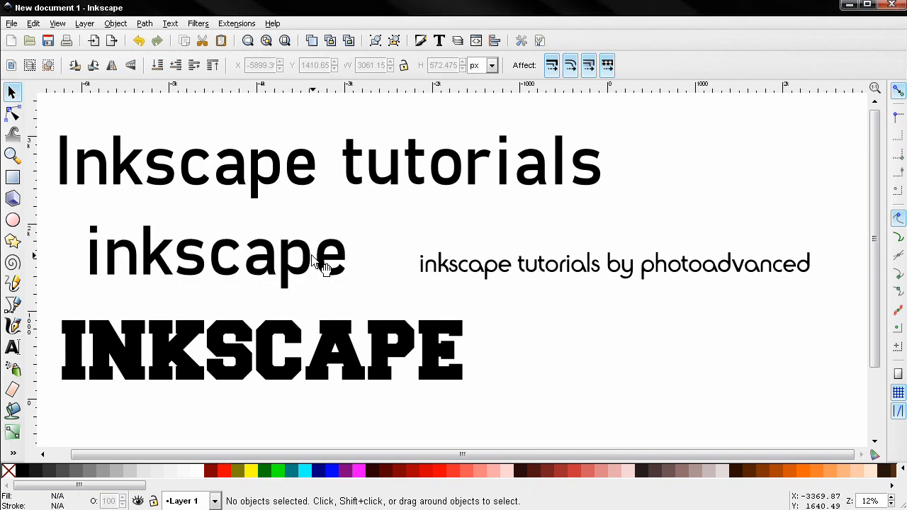
mouse_move(297, 352)
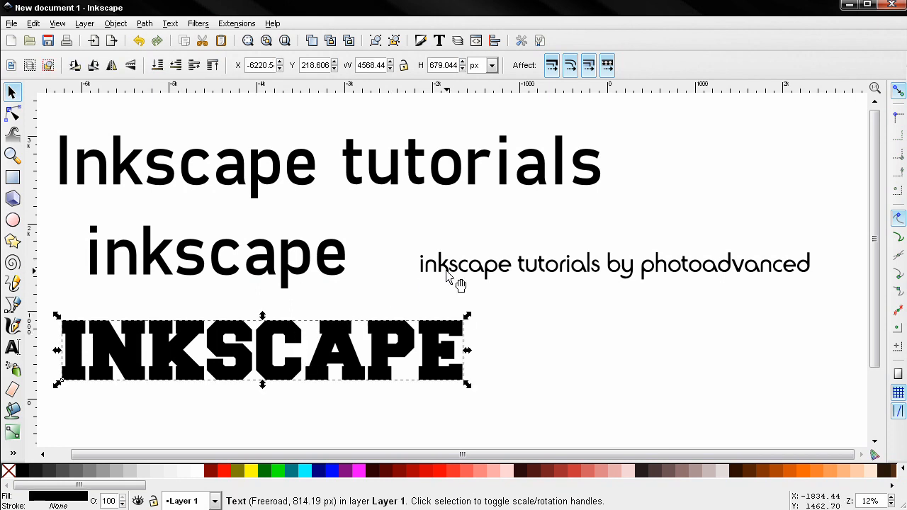
Step: Apply Sentence case to the tagline 'inkscape tutorials by photoadvanced'
left_click(236, 23)
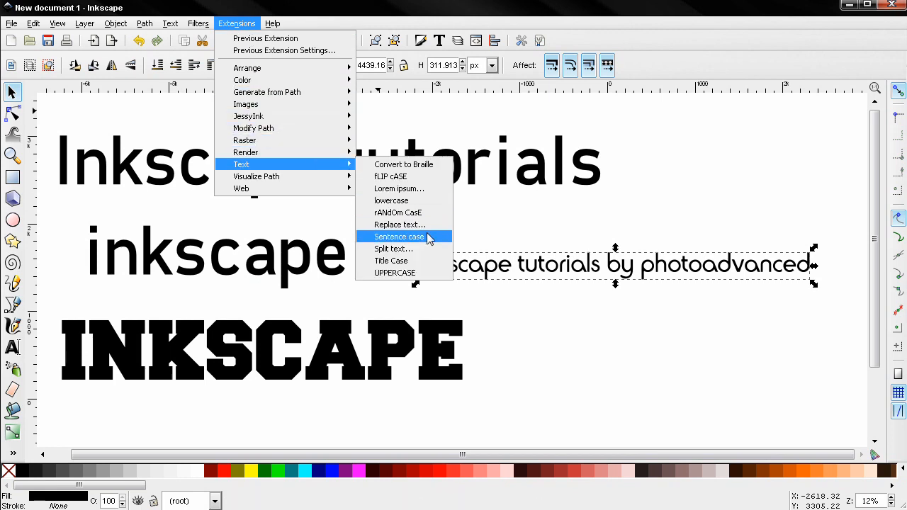
mouse_move(422, 241)
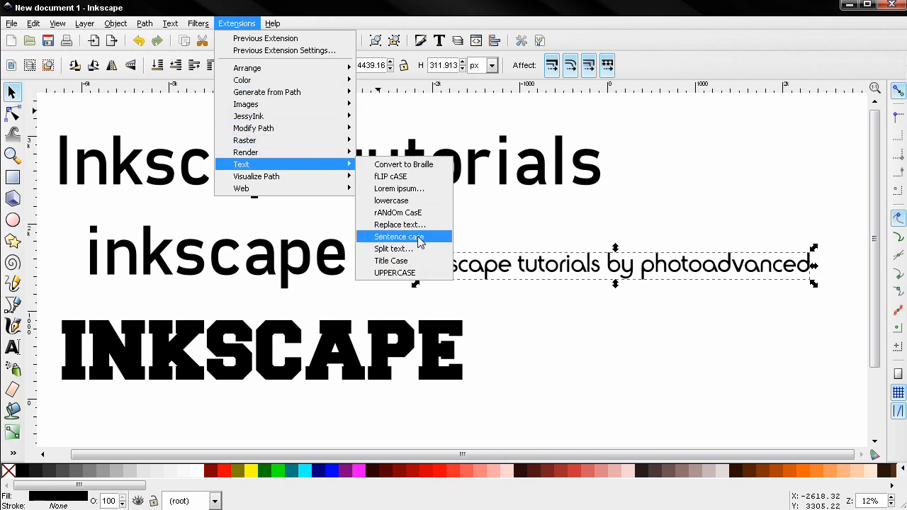
left_click(398, 237)
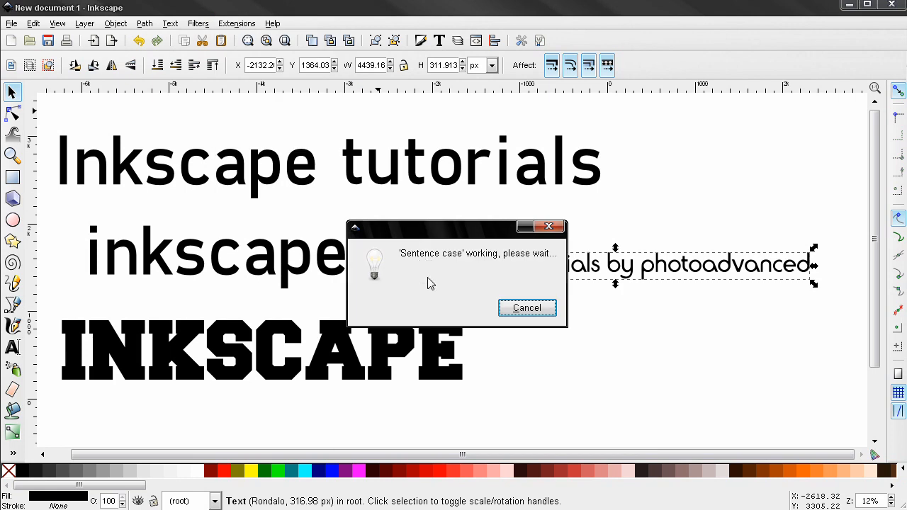
left_click(526, 308)
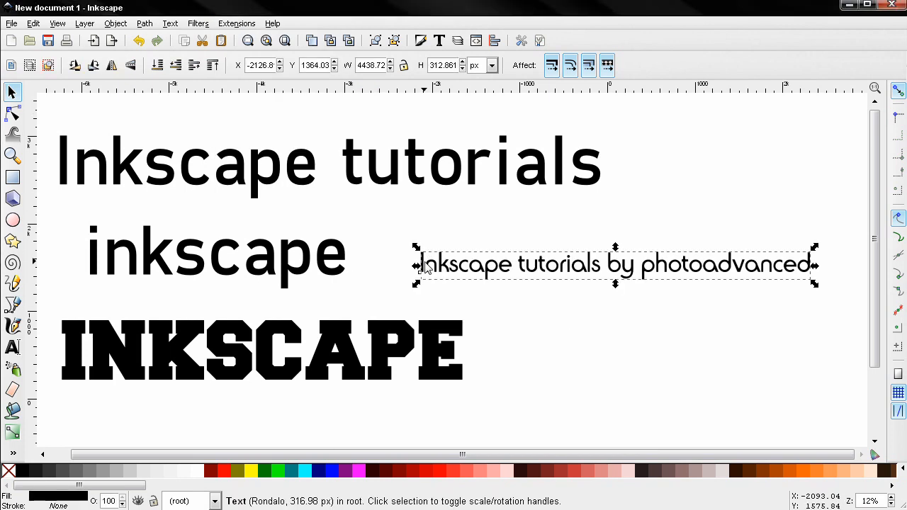
Step: Flip the tagline's letter case so it reads 'iNKSCAPE TUTORIALS BY PHOTOADVANCED'
left_click(237, 23)
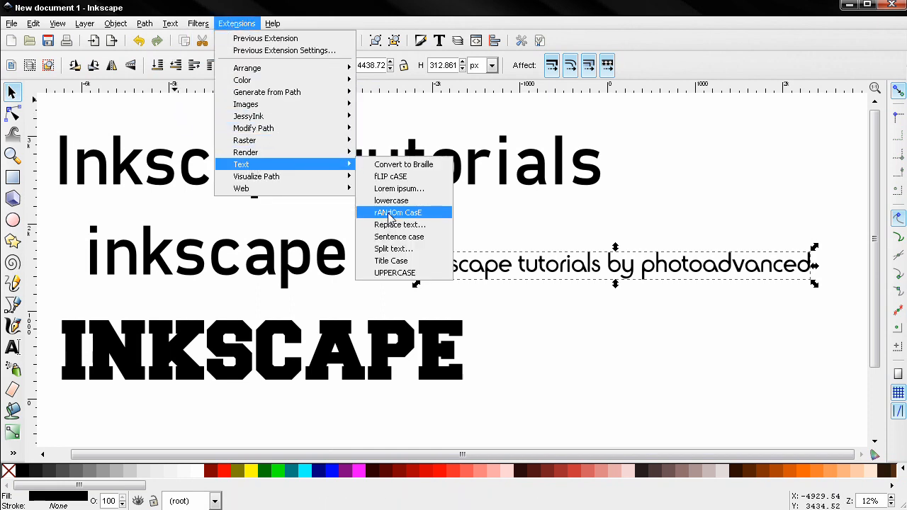
left_click(391, 177)
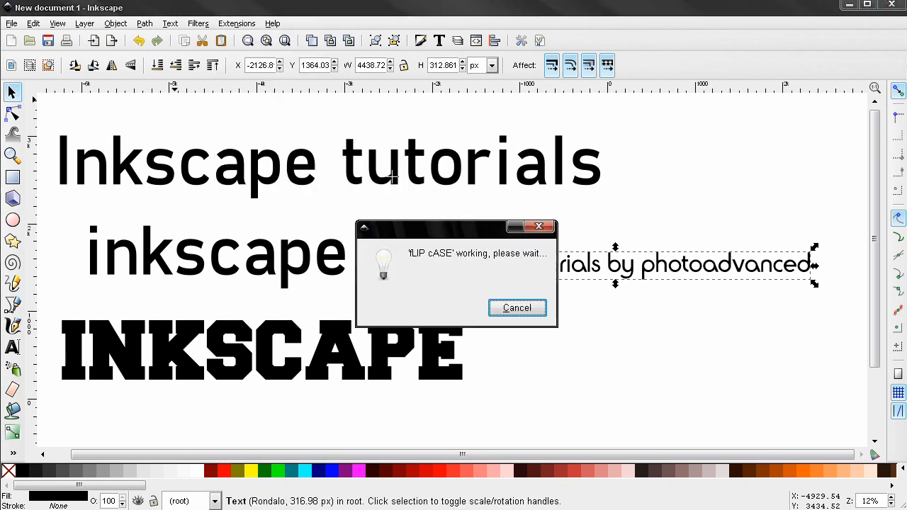
left_click(516, 308)
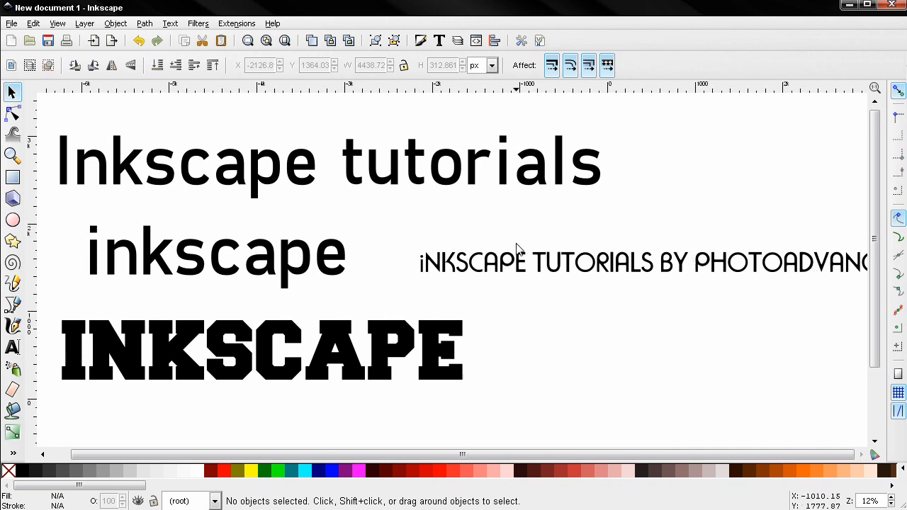
mouse_move(510, 250)
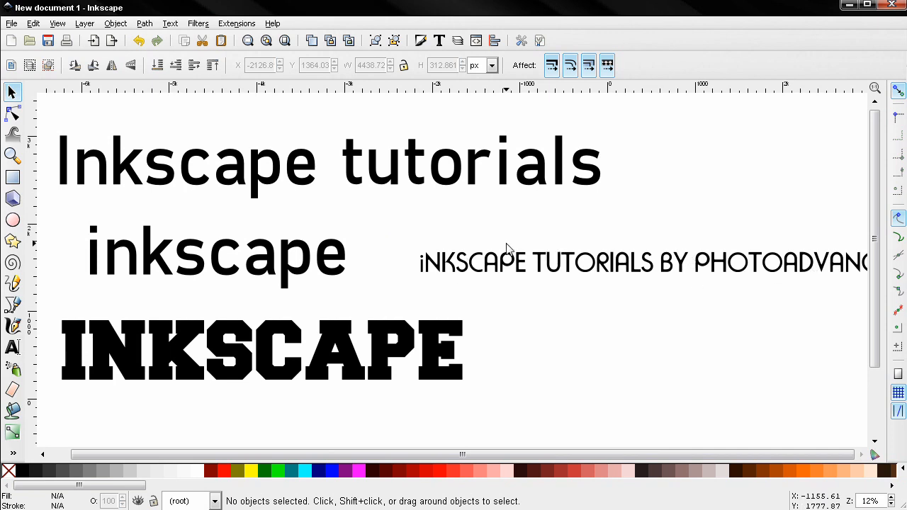
left_click(237, 24)
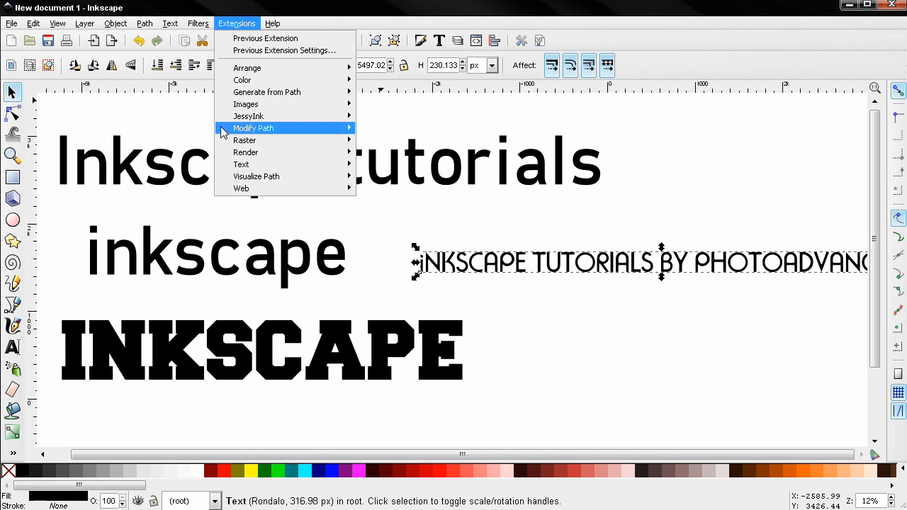
mouse_move(241, 163)
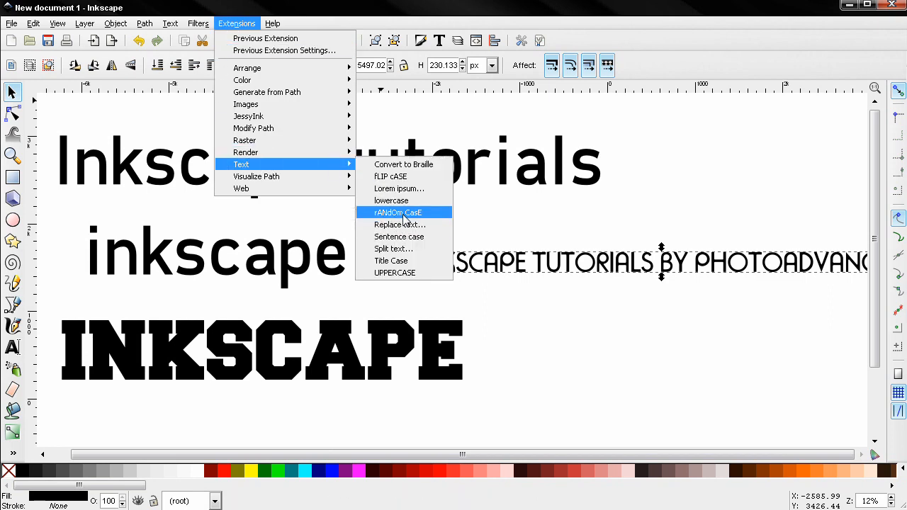
left_click(397, 212)
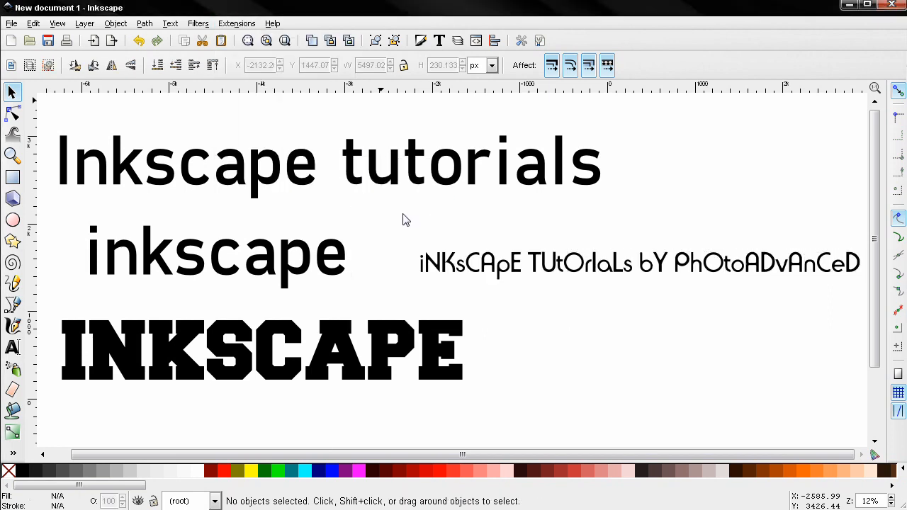
mouse_move(476, 260)
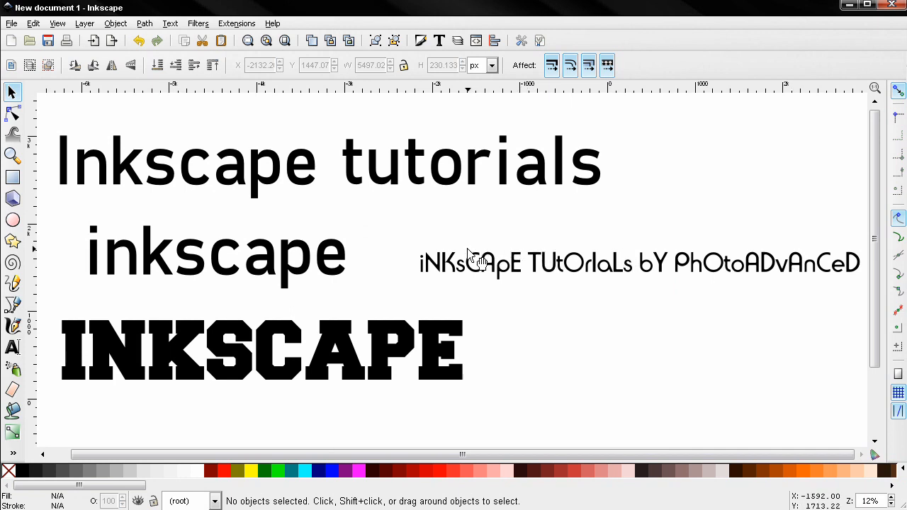
mouse_move(328, 374)
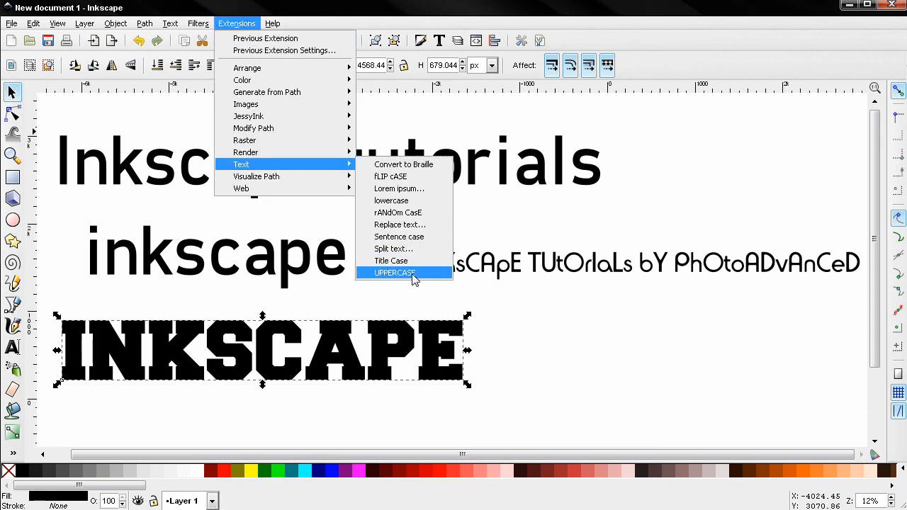
left_click(392, 261)
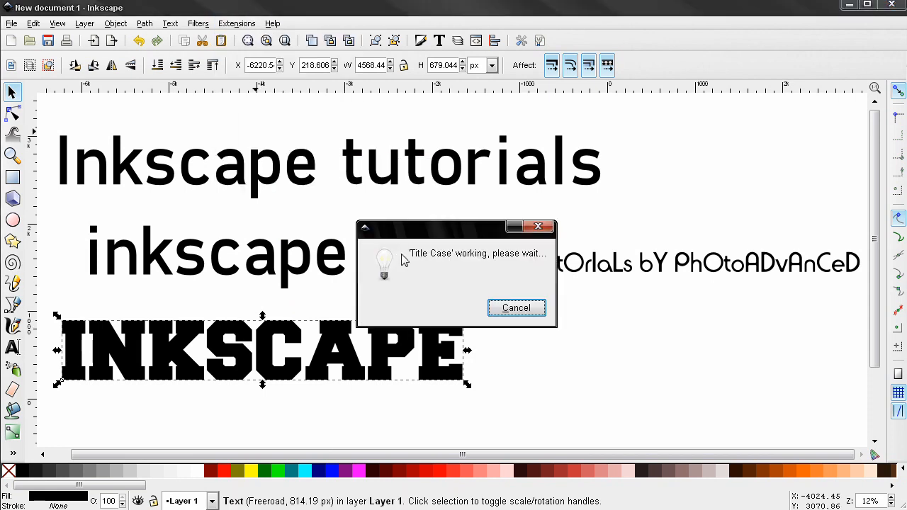
left_click(515, 308)
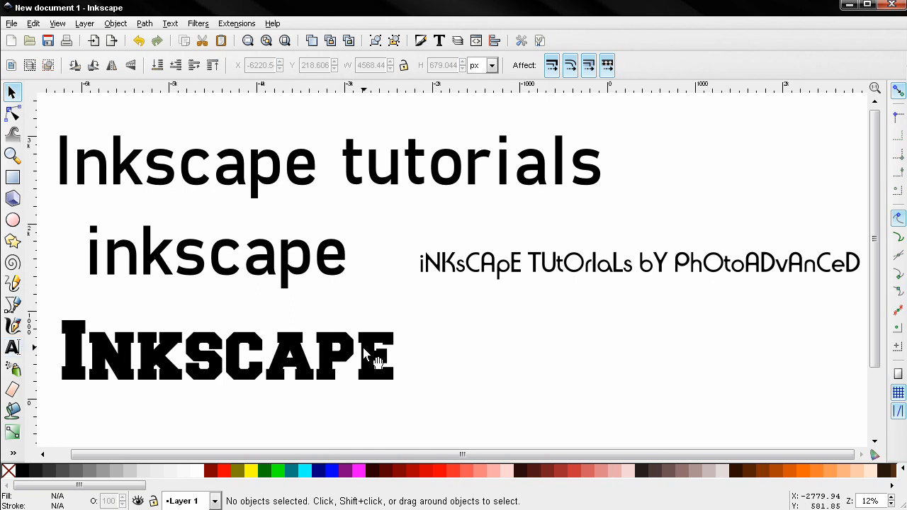
mouse_move(347, 284)
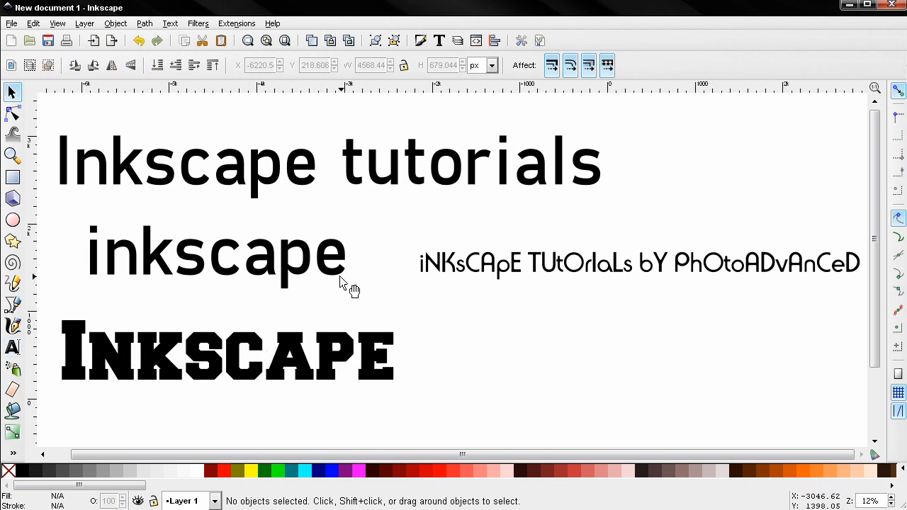
mouse_move(255, 230)
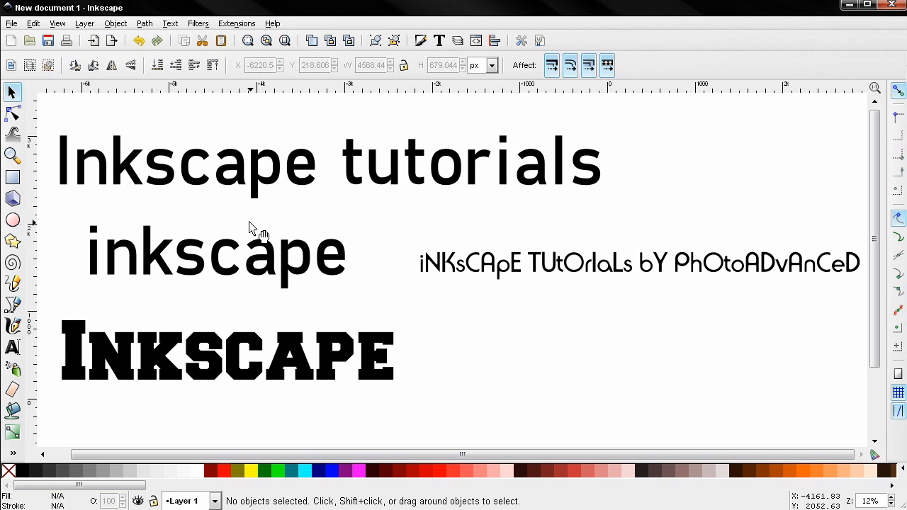
Step: Split 'Inkscape tutorials' into separate word objects with Split text, not preserving the original
left_click(237, 23)
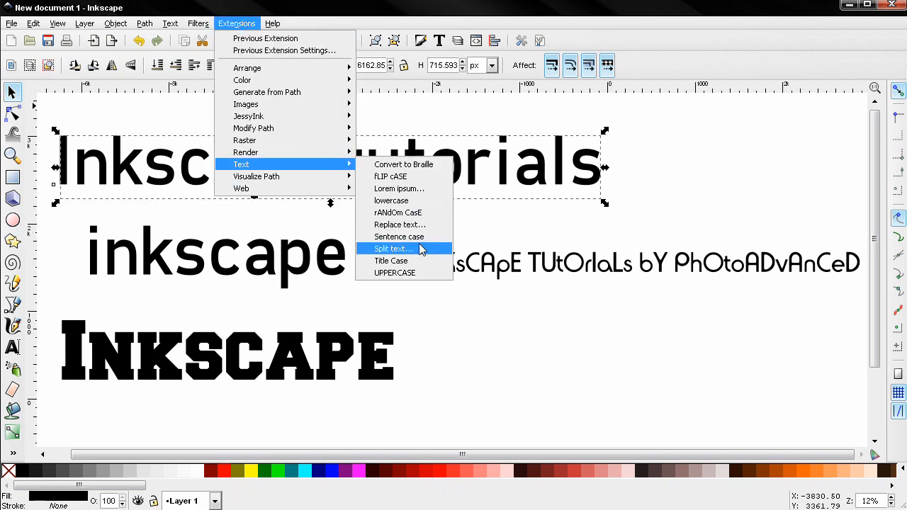
mouse_move(410, 251)
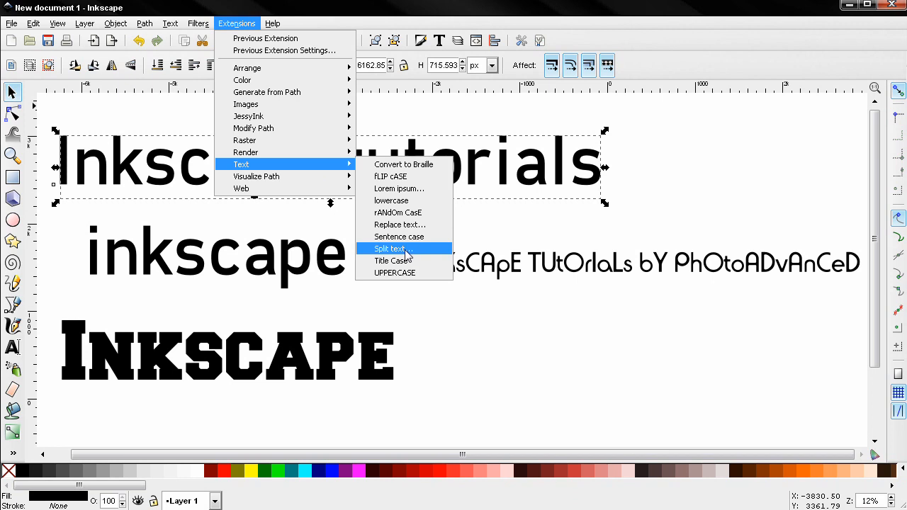
left_click(389, 249)
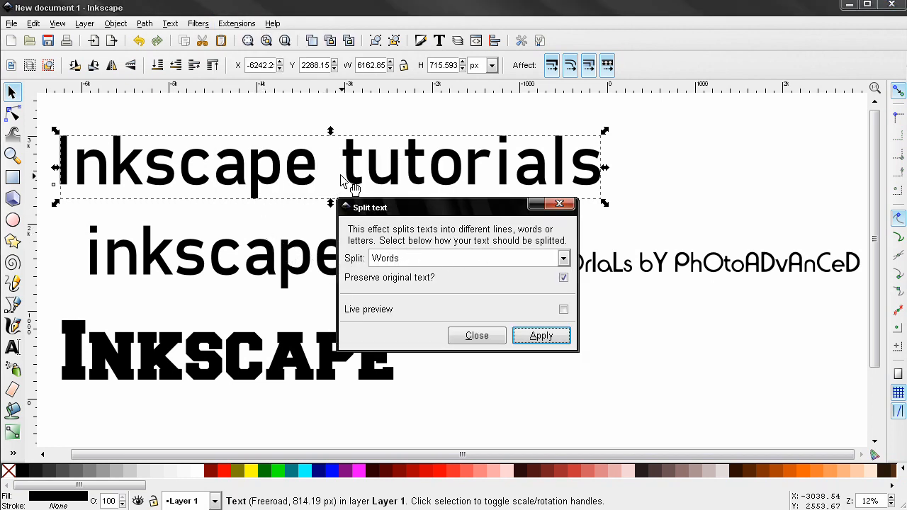
mouse_move(410, 312)
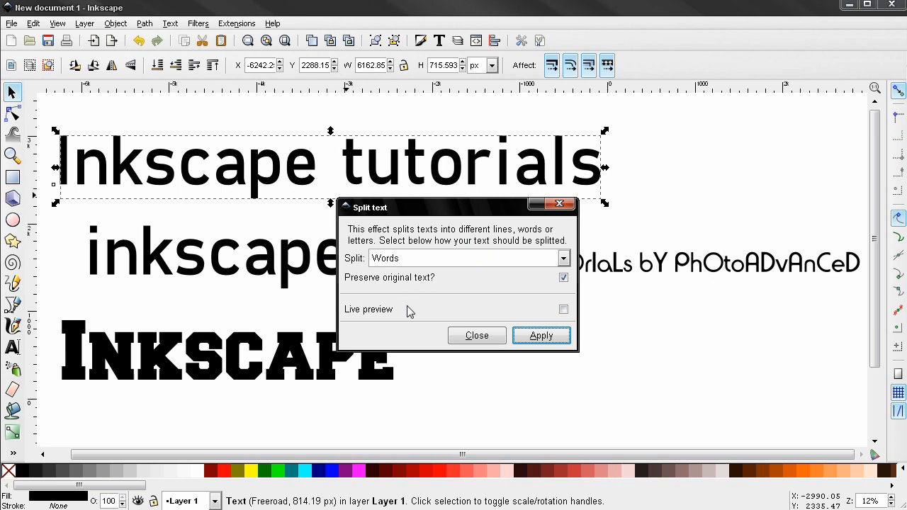
mouse_move(445, 287)
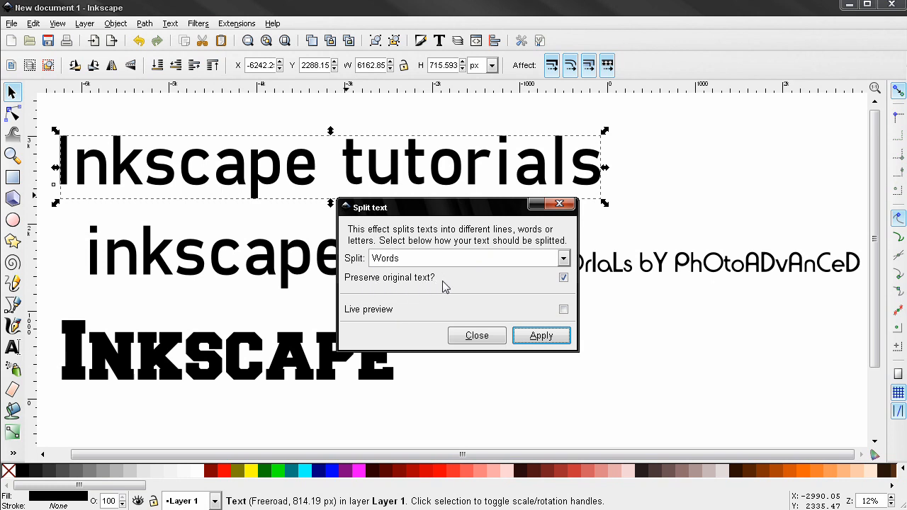
left_click(563, 277)
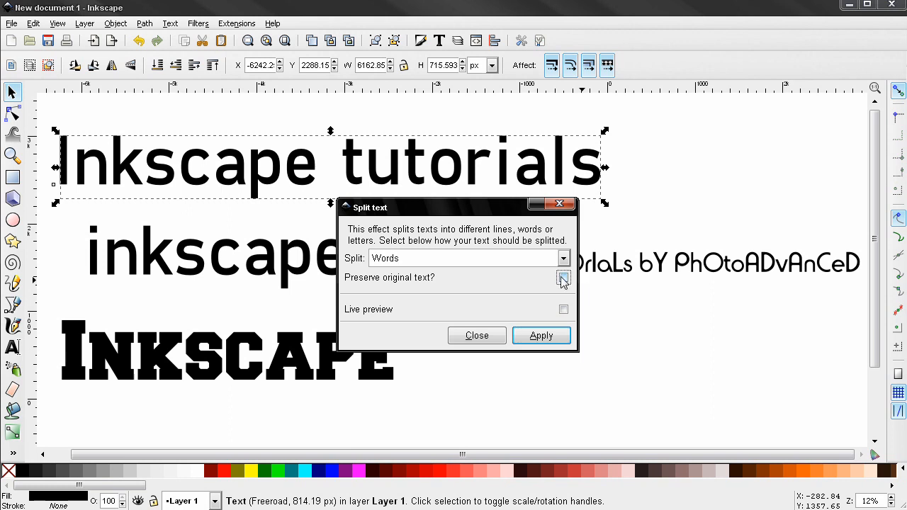
left_click(563, 277)
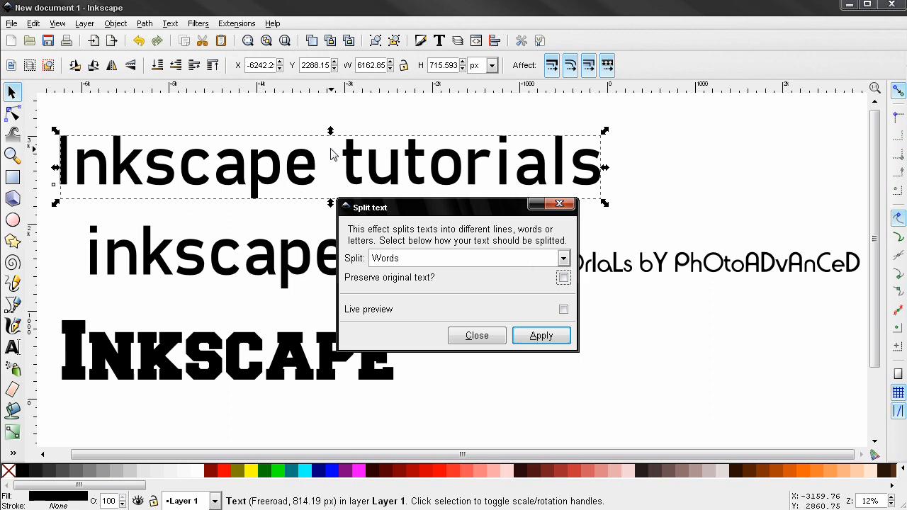
left_click(563, 258)
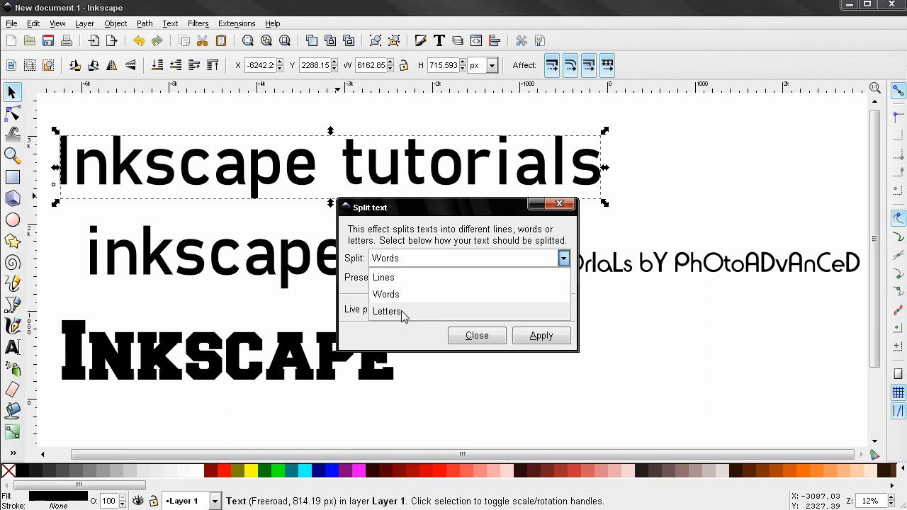
mouse_move(386, 277)
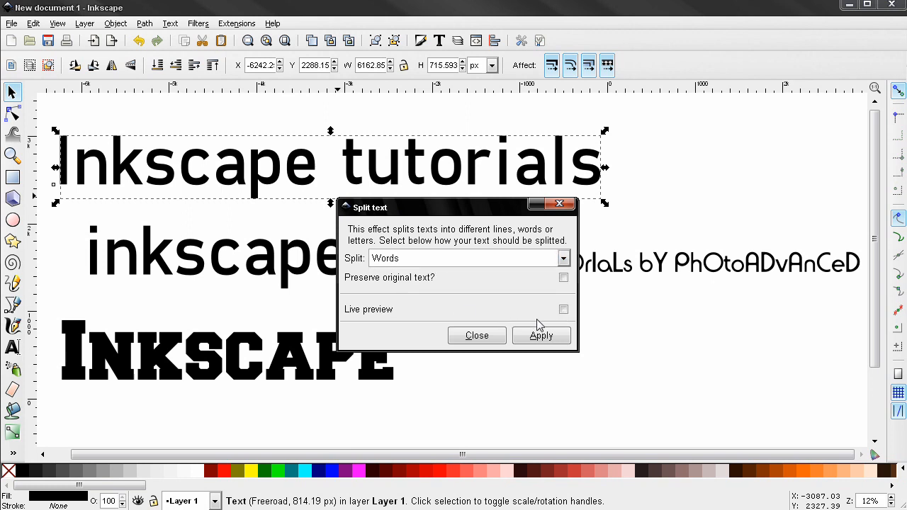
left_click(541, 335)
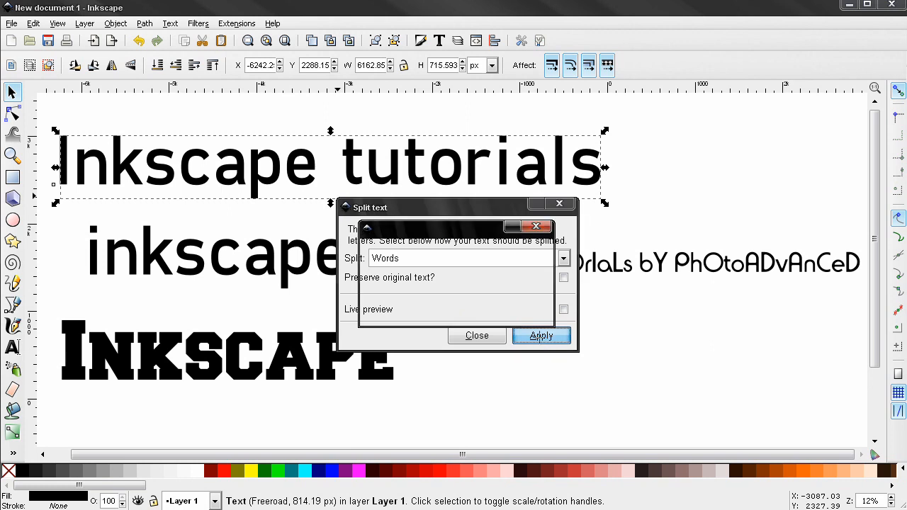
left_click(541, 336)
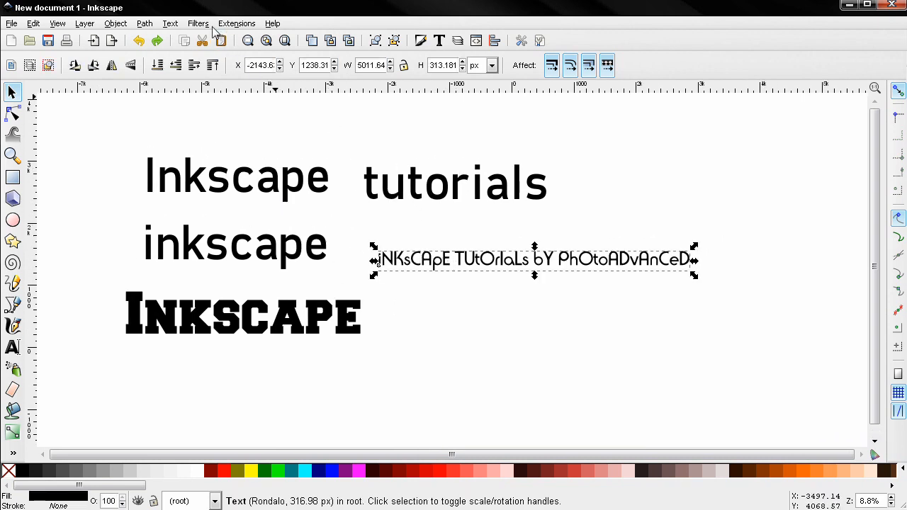
Step: Apply lowercase so the tagline reads 'inkscape tutorials by photoadvanced'
left_click(237, 23)
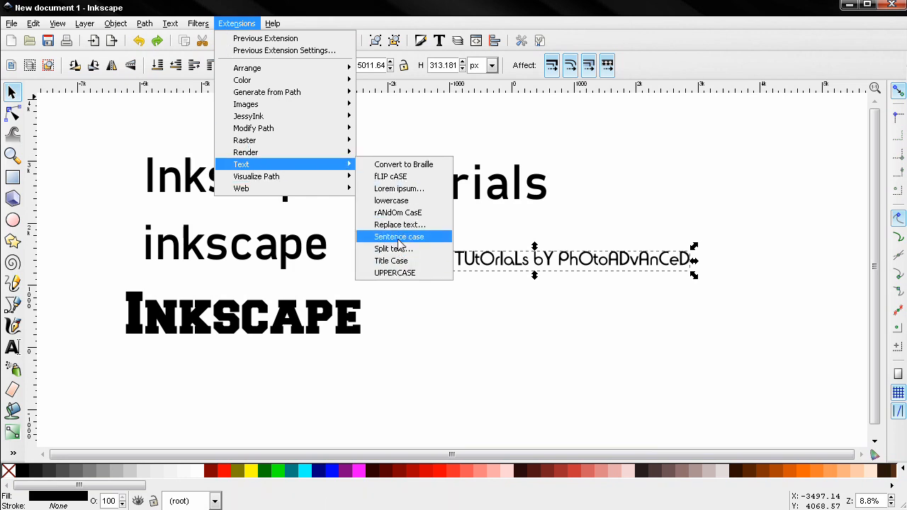
mouse_move(391, 200)
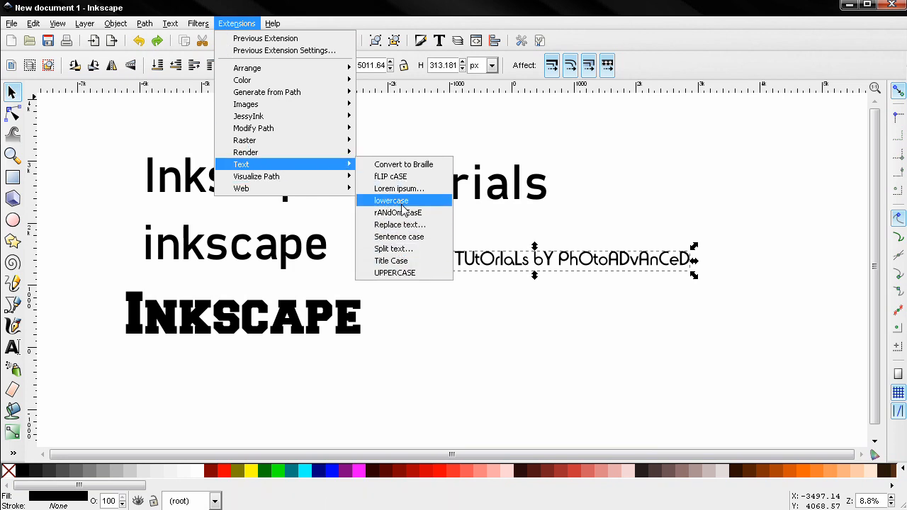
left_click(391, 200)
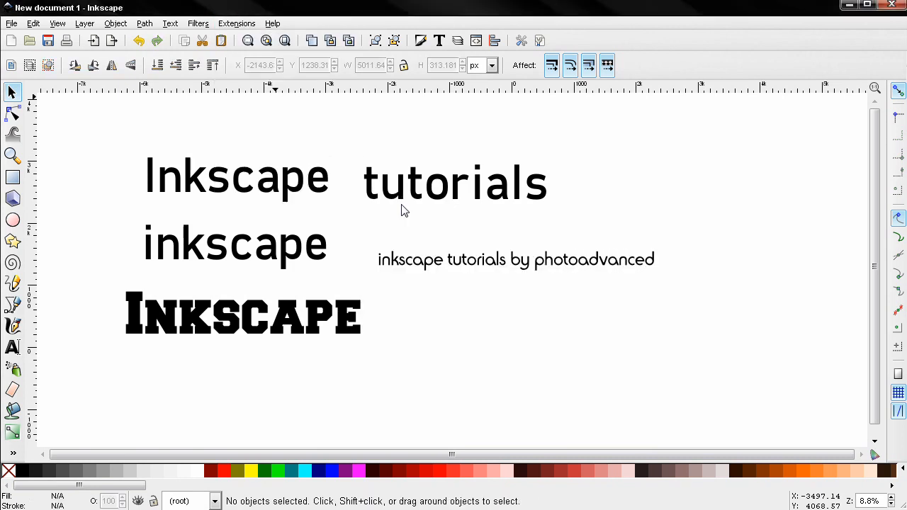
left_click(516, 260)
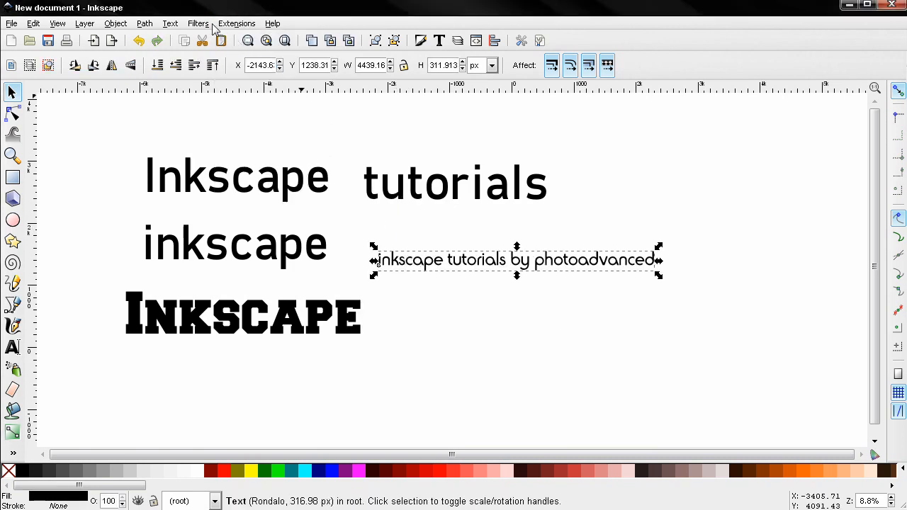
Step: Open the Replace text effect and enter 'photoadvanced' as the word to replace
left_click(198, 24)
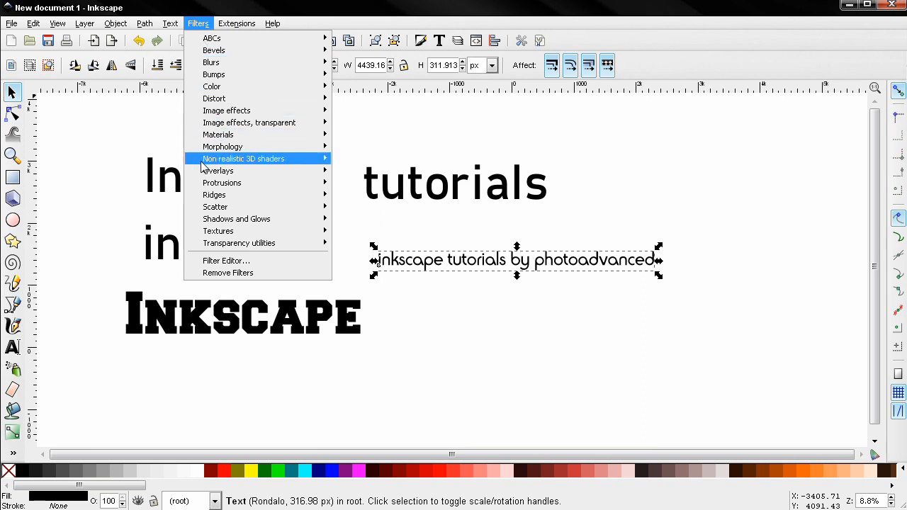
left_click(237, 24)
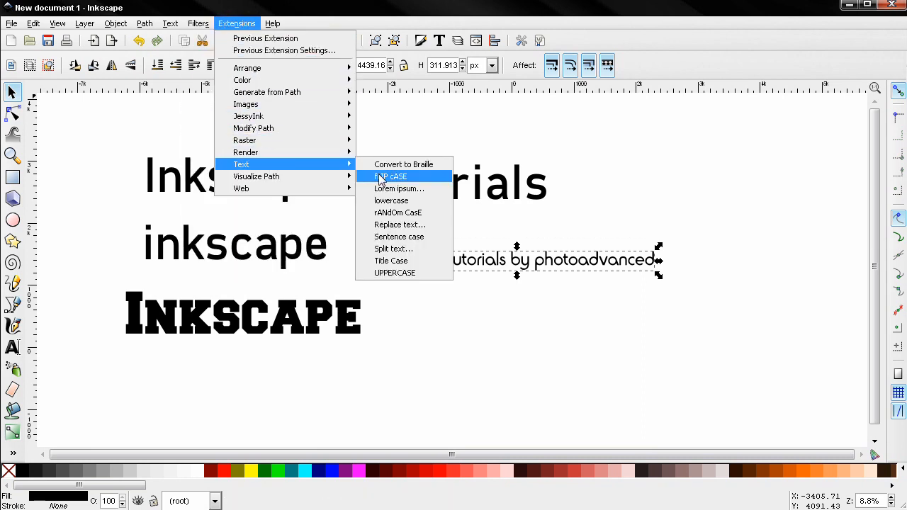
left_click(399, 224)
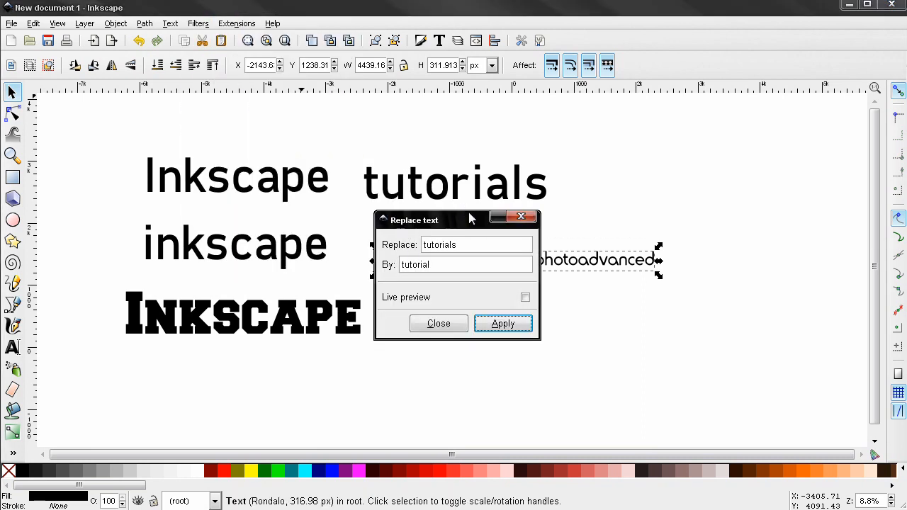
left_click_drag(453, 220, 244, 199)
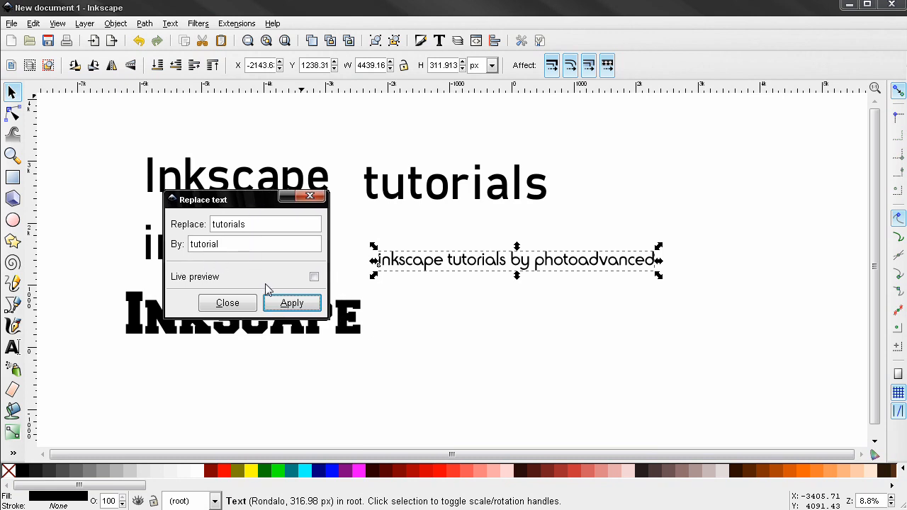
left_click(314, 276)
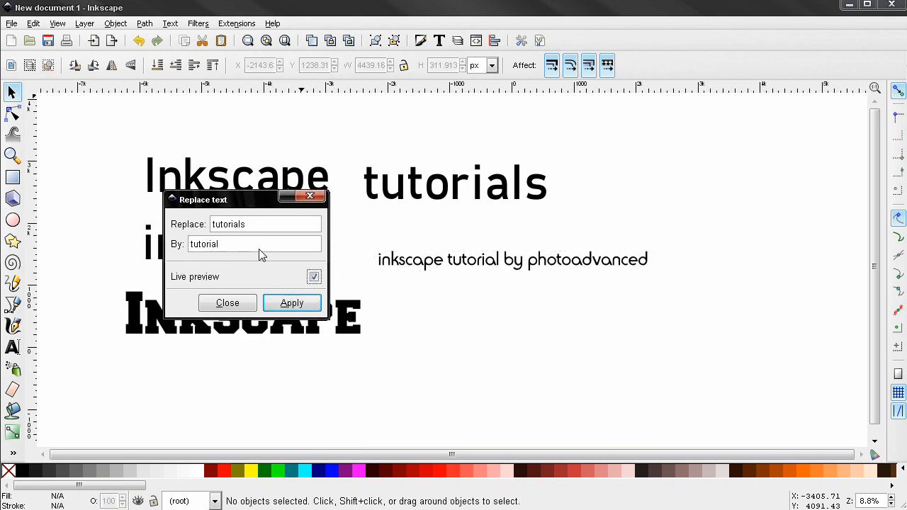
triple_click(265, 224)
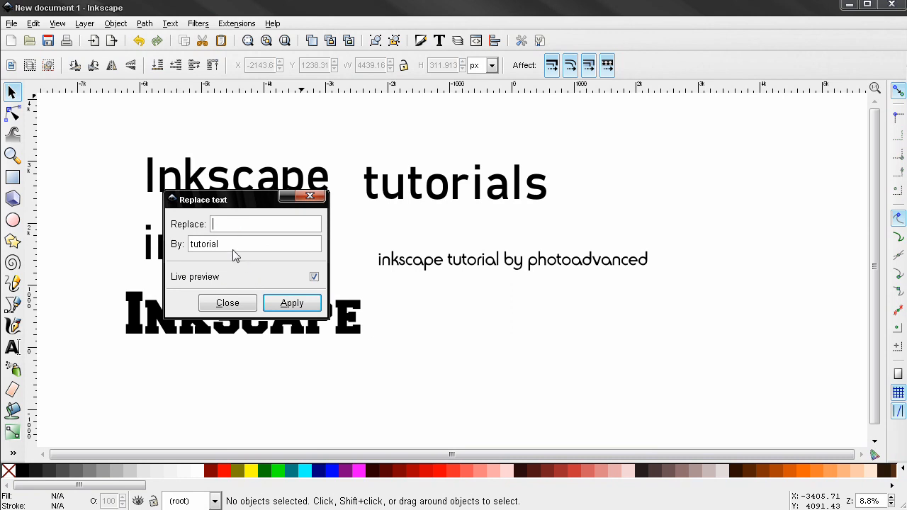
left_click(291, 303)
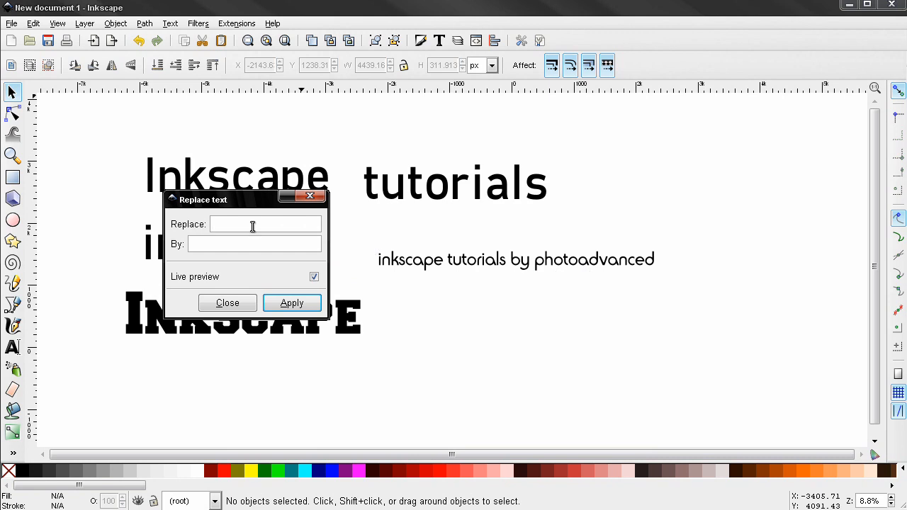
type("photoa")
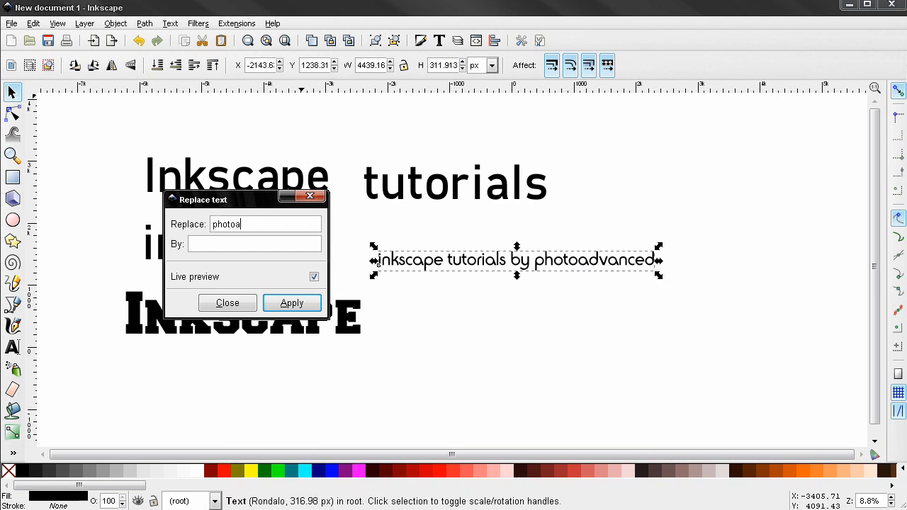
type("dvanced")
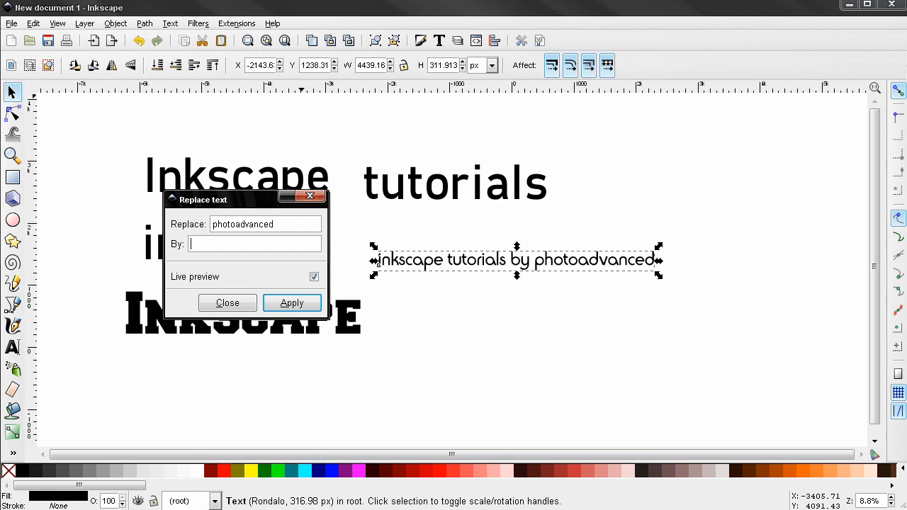
Step: Enter 'photo' as the replacement and apply it to the tagline
left_click(291, 302)
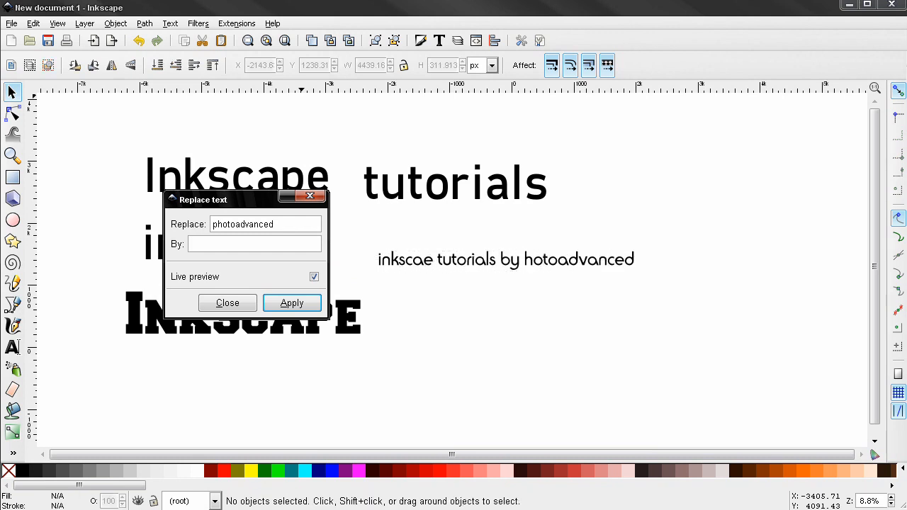
type("photo")
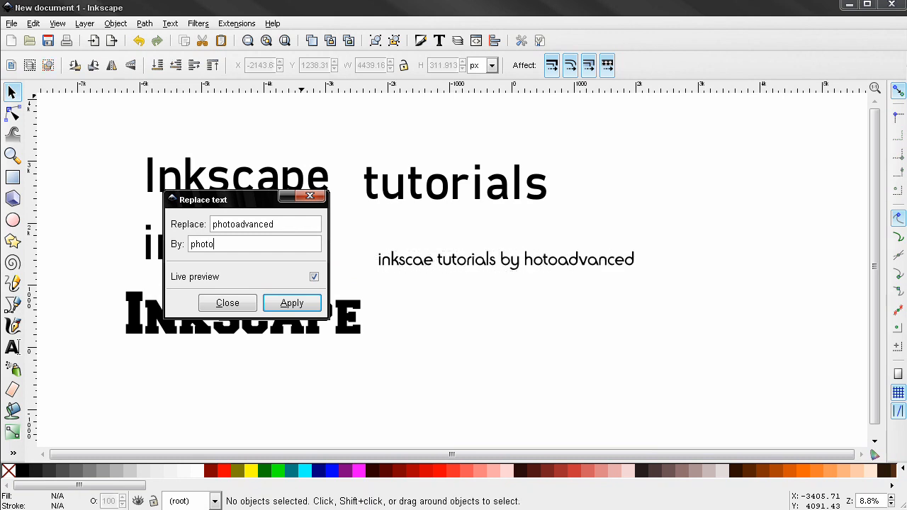
left_click(291, 302)
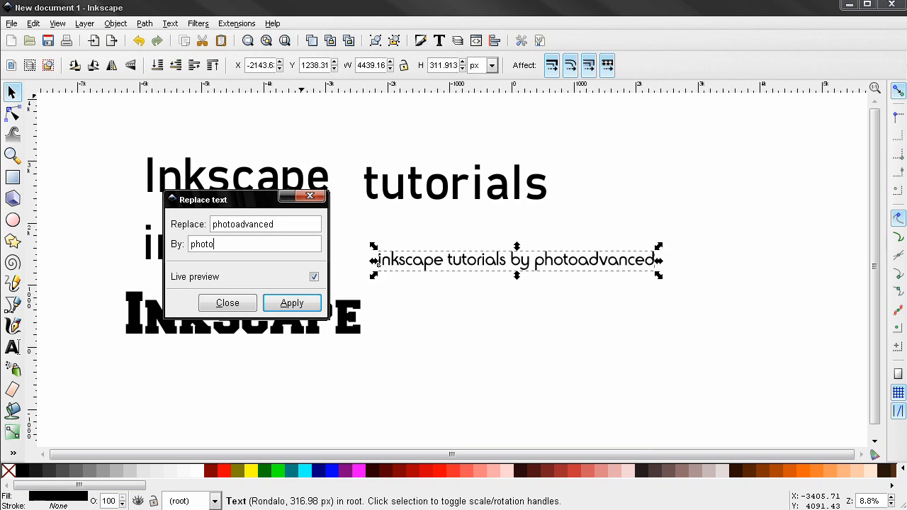
left_click(291, 302)
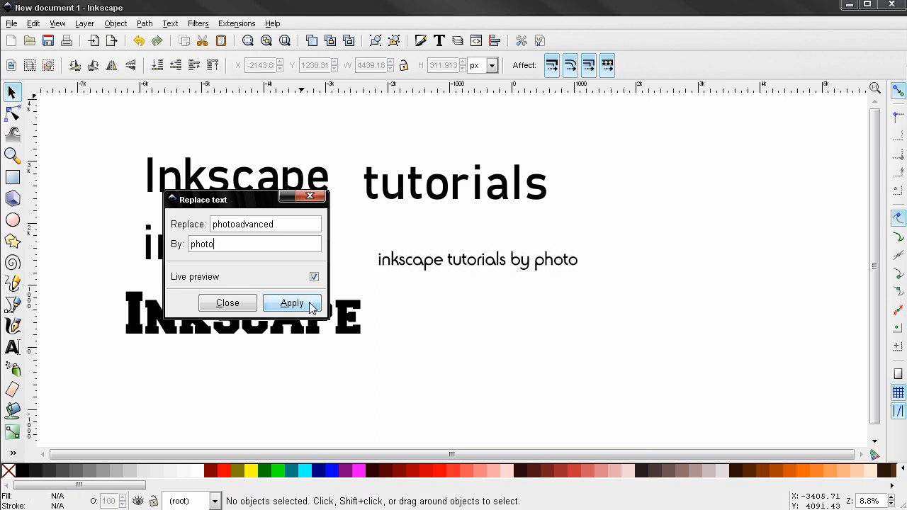
left_click(314, 277)
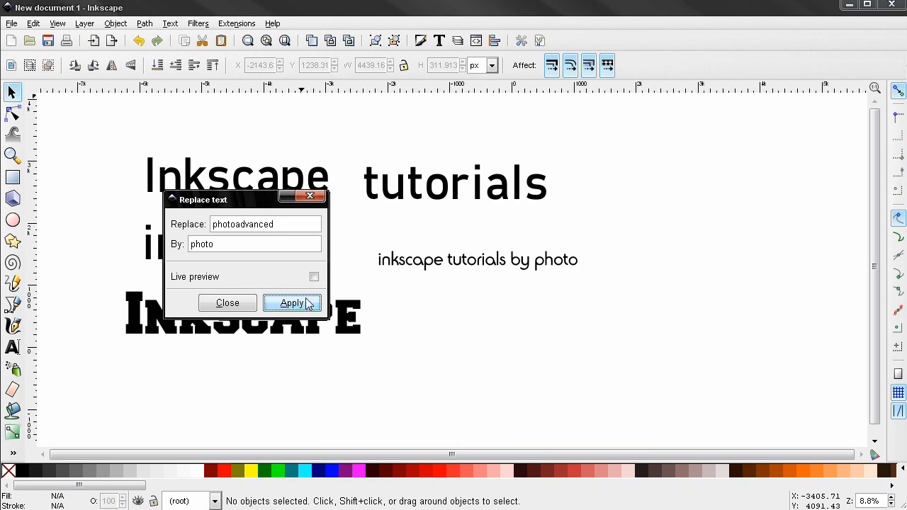
mouse_move(301, 303)
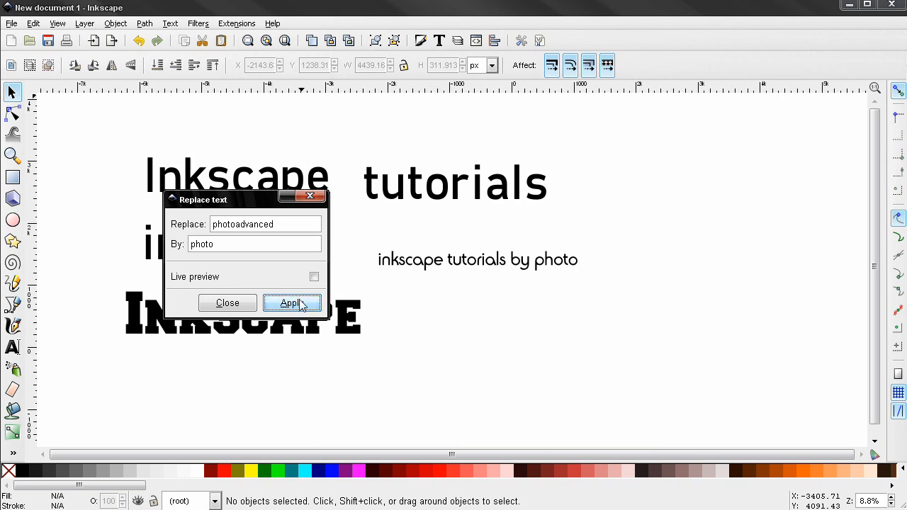
left_click(292, 303)
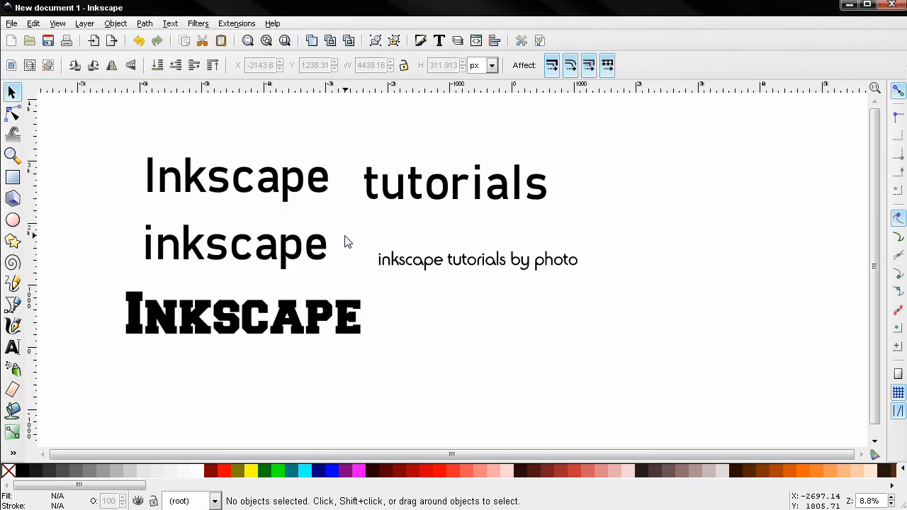
left_click(477, 259)
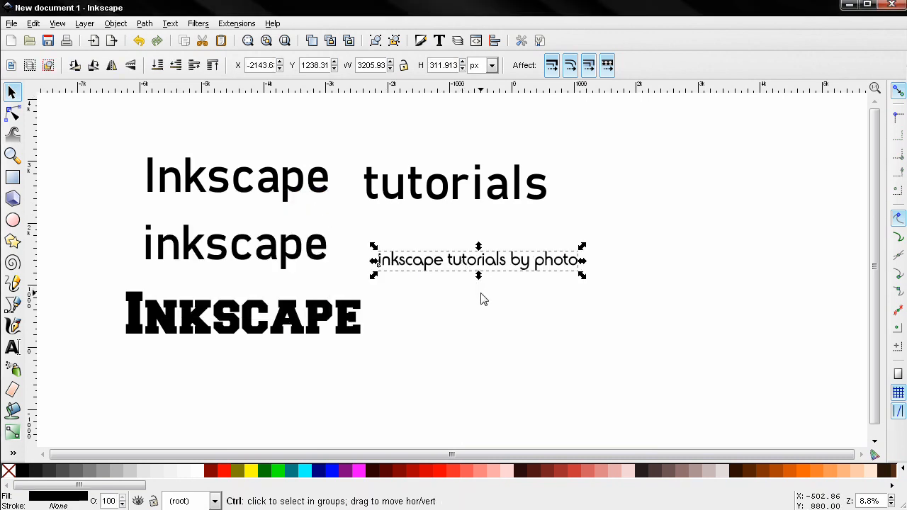
Step: Undo the replacement, restoring the random-case tagline ending in 'PhOtoADvAnCeD', and reselect it
left_click(480, 301)
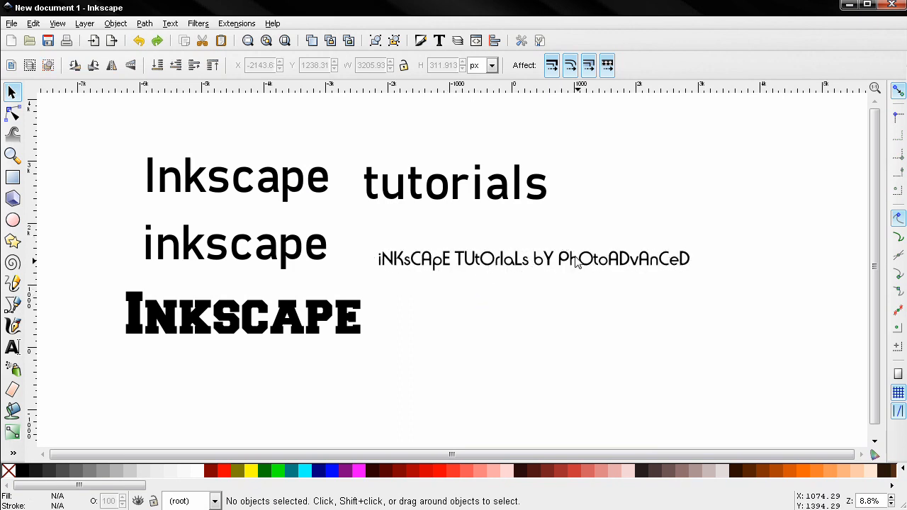
left_click(534, 259)
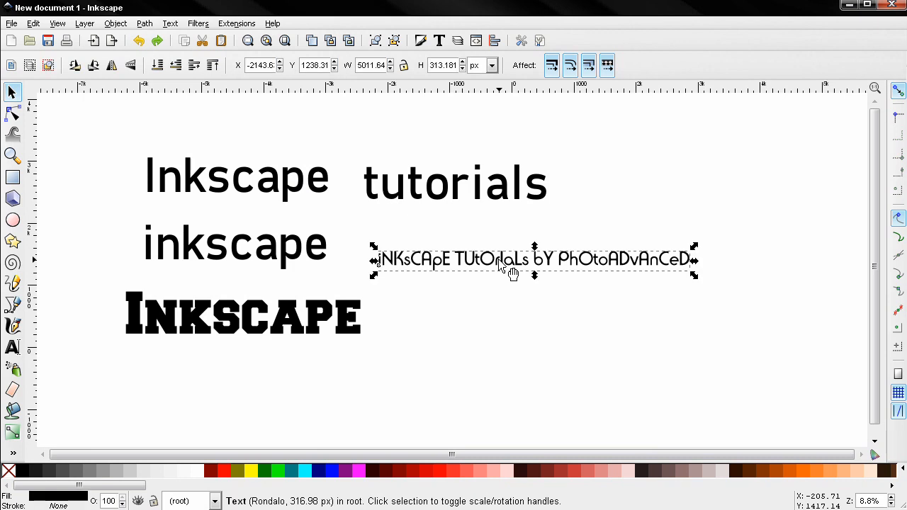
left_click(236, 22)
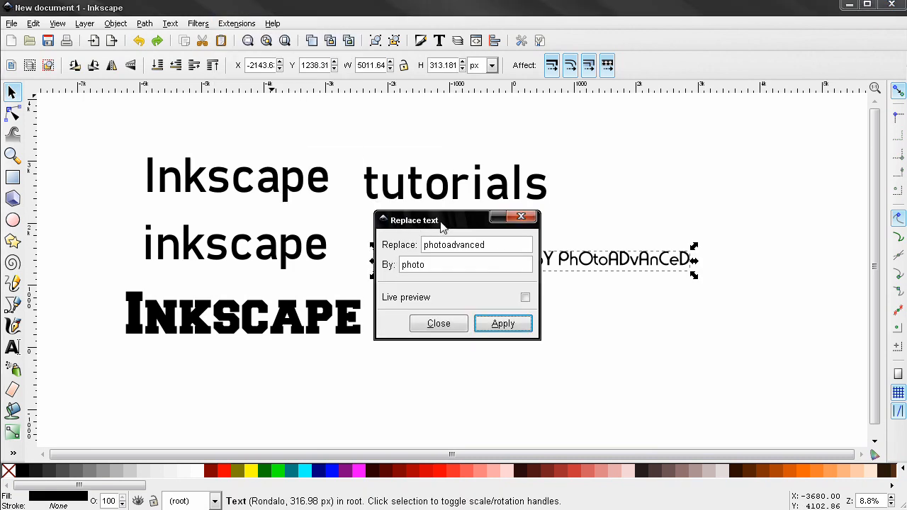
left_click_drag(439, 220, 209, 190)
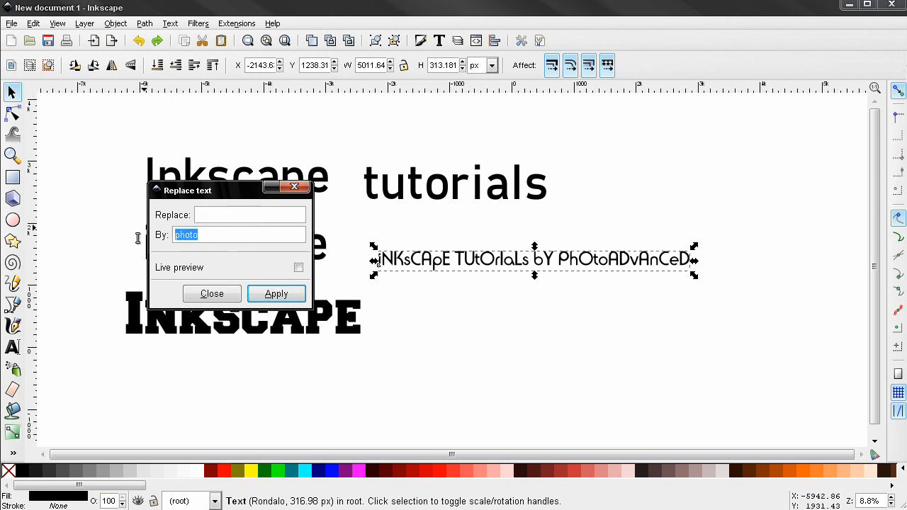
type("by")
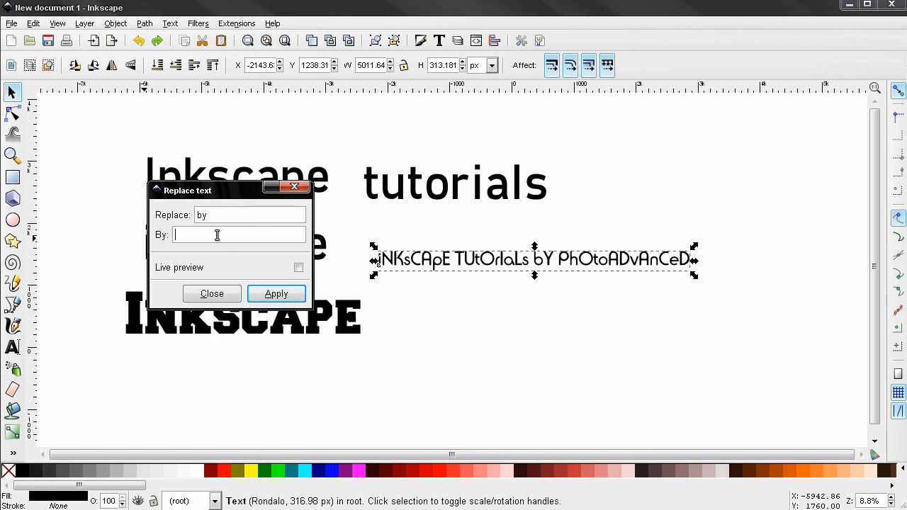
type("f")
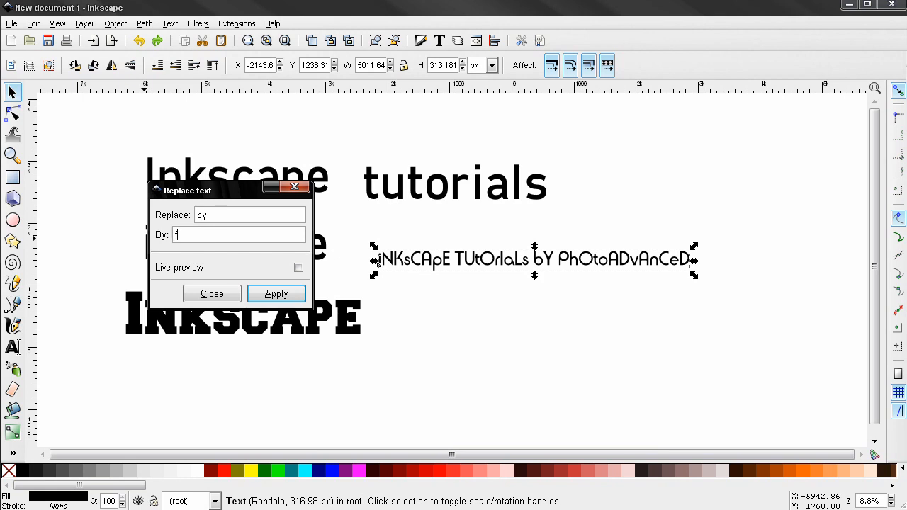
type("rom")
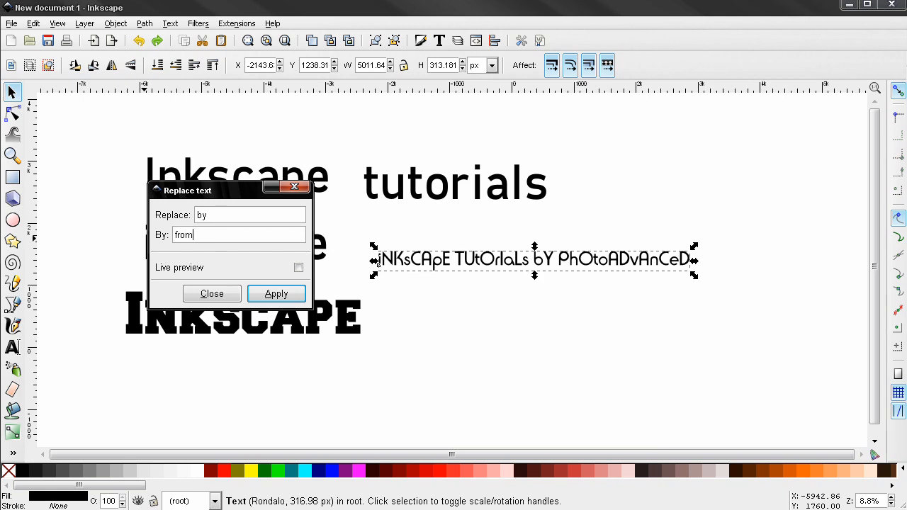
mouse_move(338, 273)
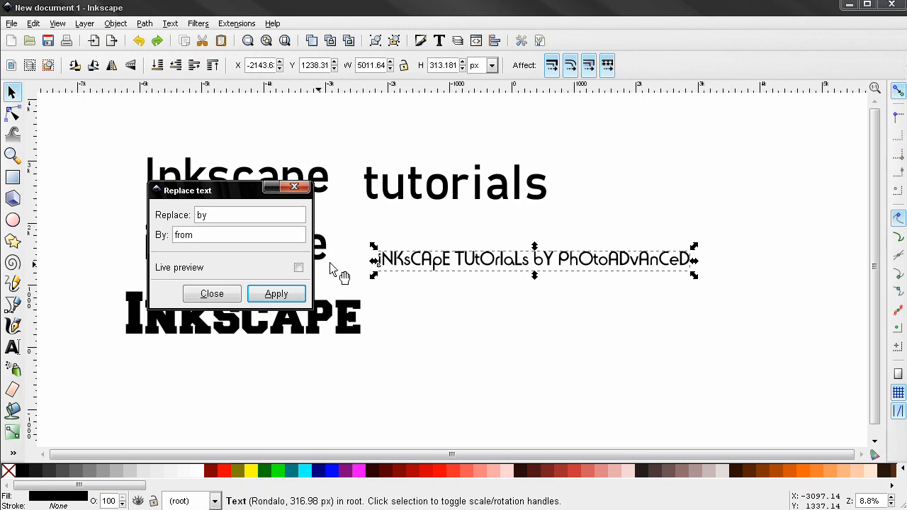
left_click(298, 267)
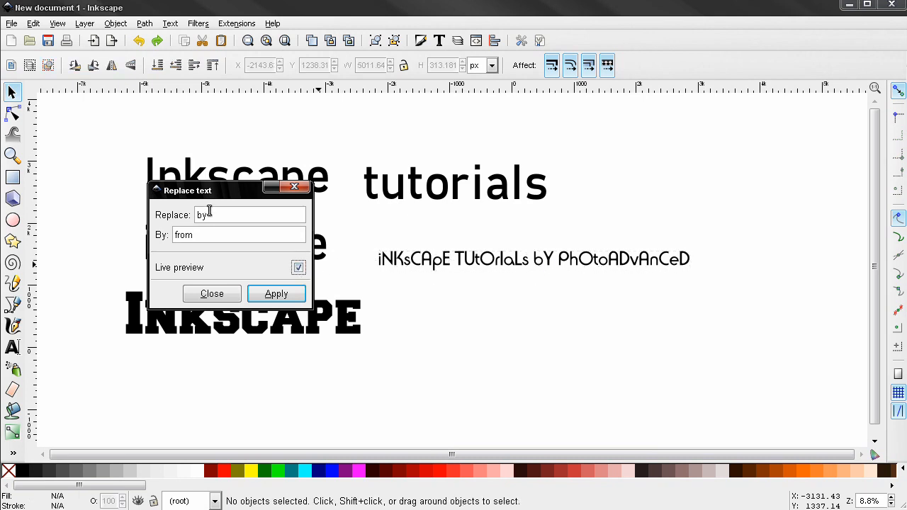
key("Backspace")
type("Y")
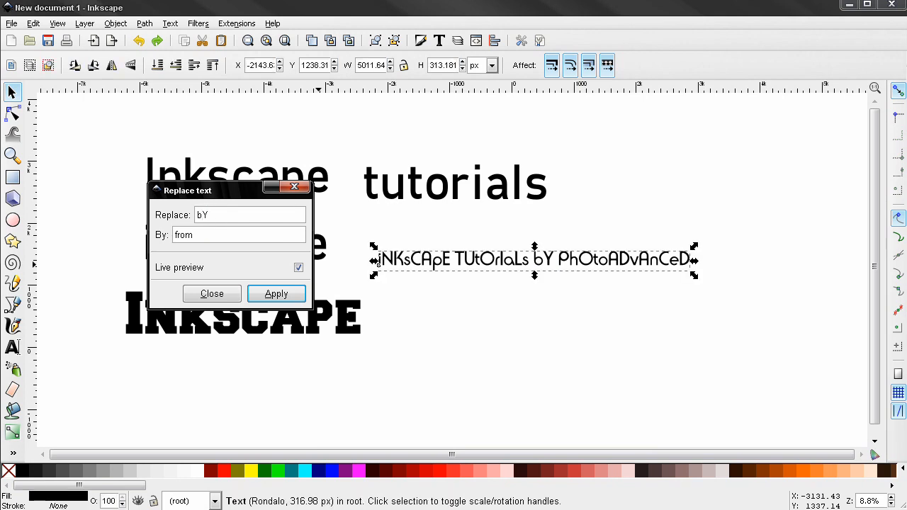
left_click(276, 293)
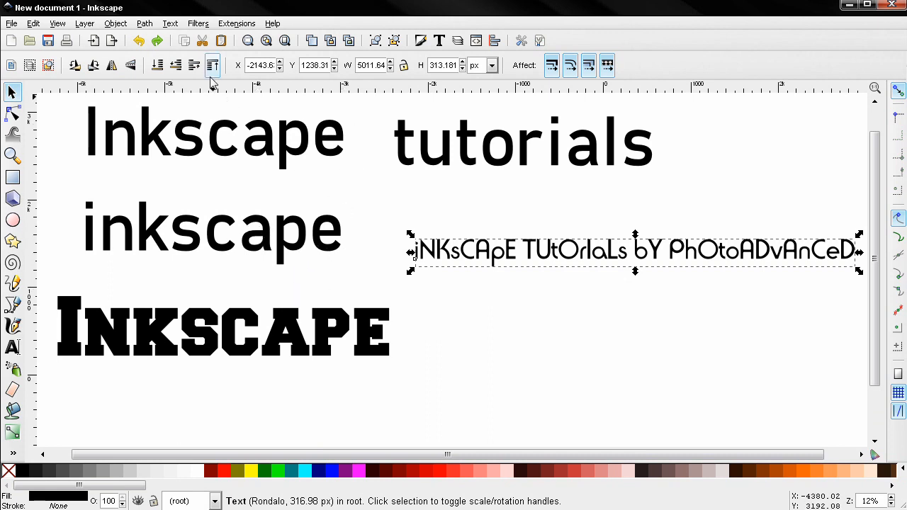
left_click(237, 24)
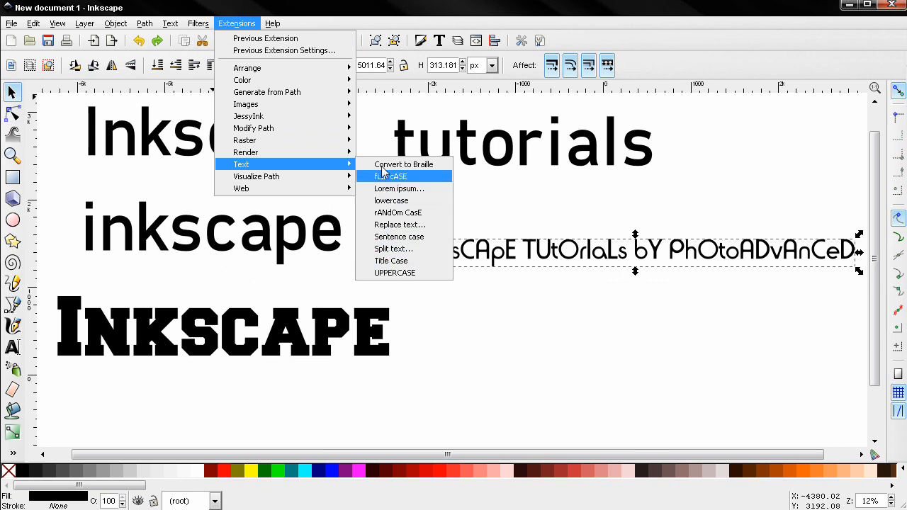
left_click(390, 176)
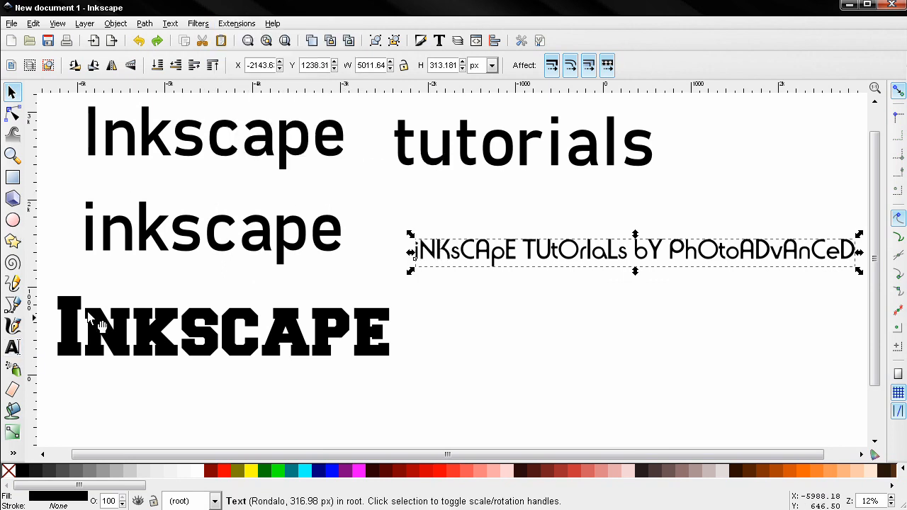